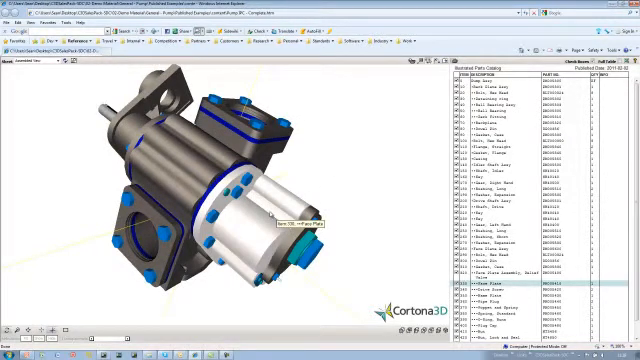
# Select the pump catalog project in the Open Project dialog so its parts table loads.
pyautogui.rightClick(282, 212)
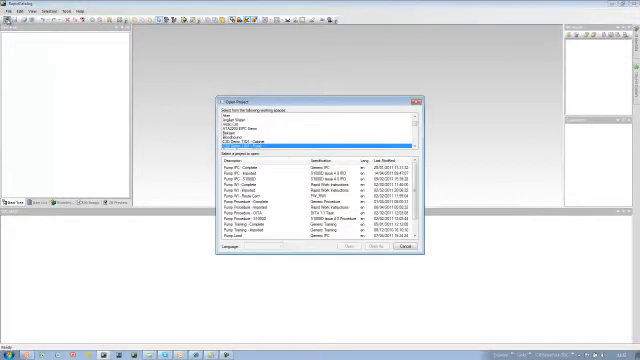
pyautogui.click(250, 172)
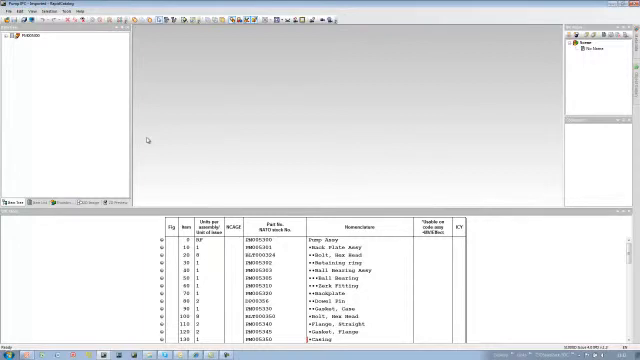
# Expand the project structure tree and bring up the dialog listing versioned entries.
pyautogui.click(12, 36)
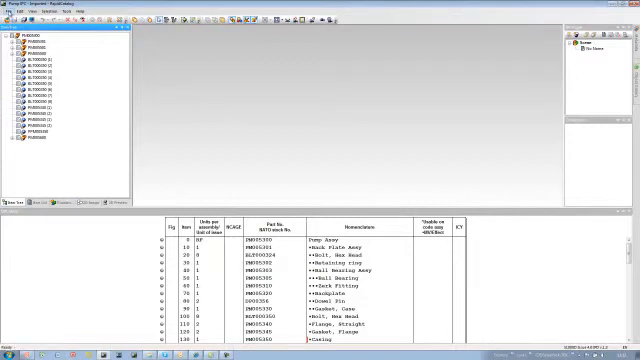
pyautogui.click(12, 10)
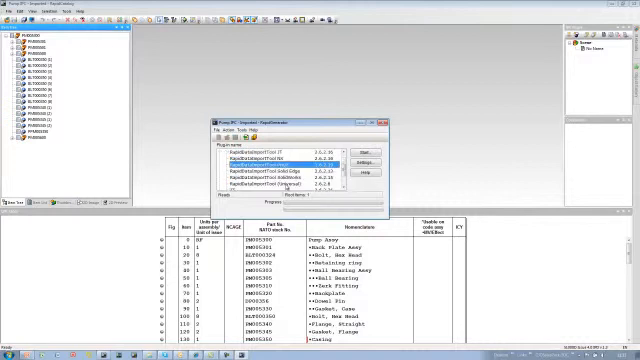
# Choose a different versioned entry from the list, returning to the top section of the tree.
pyautogui.click(240, 180)
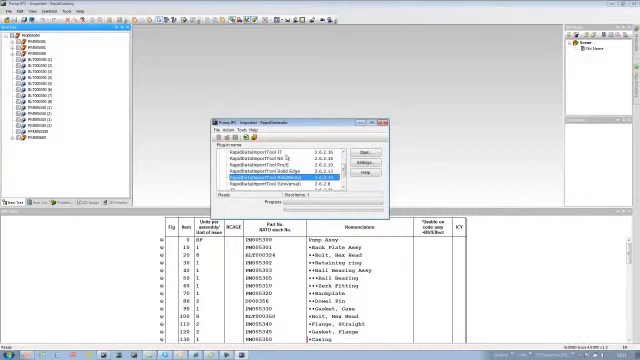
pyautogui.click(280, 184)
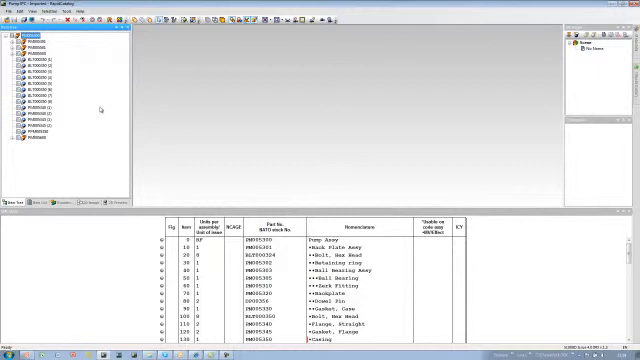
pyautogui.moveTo(200, 44)
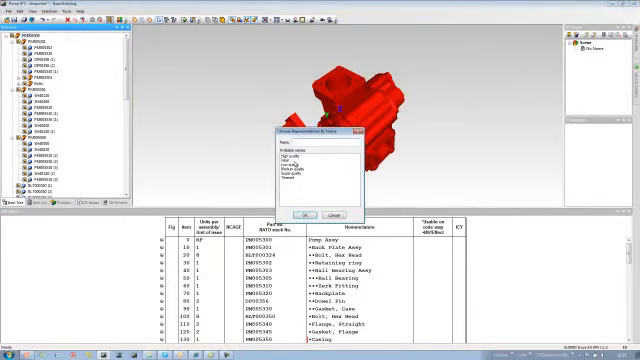
# Confirm the display option so the pump model appears in gray and blue with the material palette shown.
pyautogui.click(312, 214)
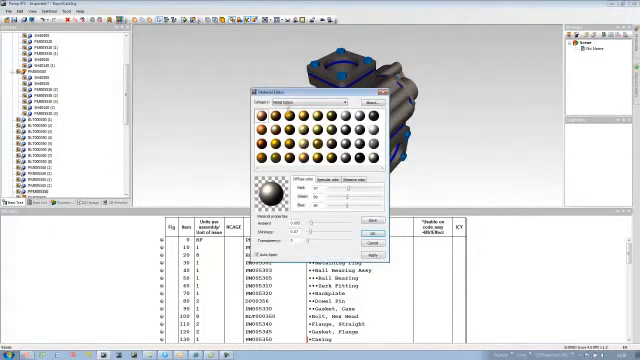
# Apply a dark gray material with blue edges to the pump model from the Material palette.
pyautogui.click(332, 104)
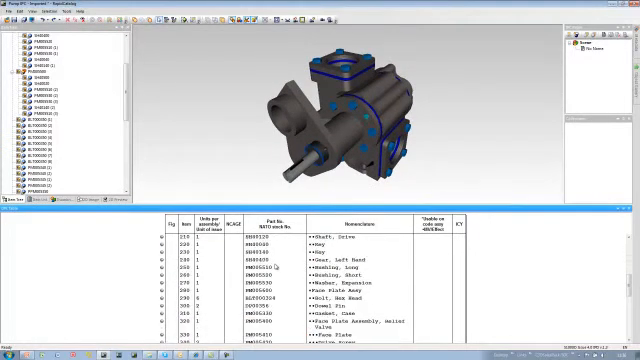
pyautogui.scroll(-3)
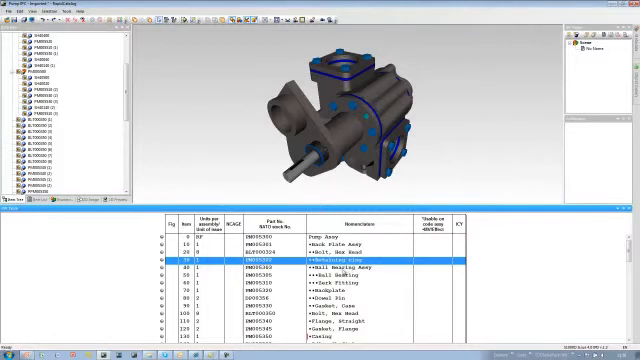
pyautogui.scroll(-3)
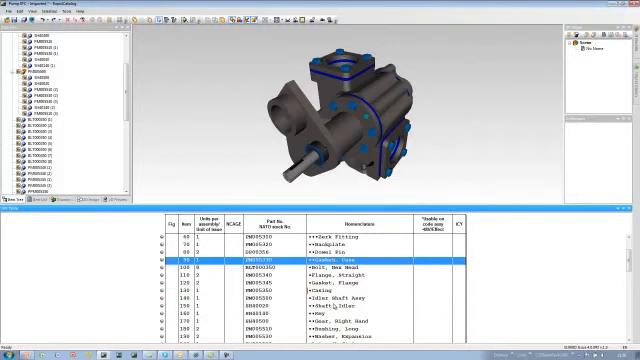